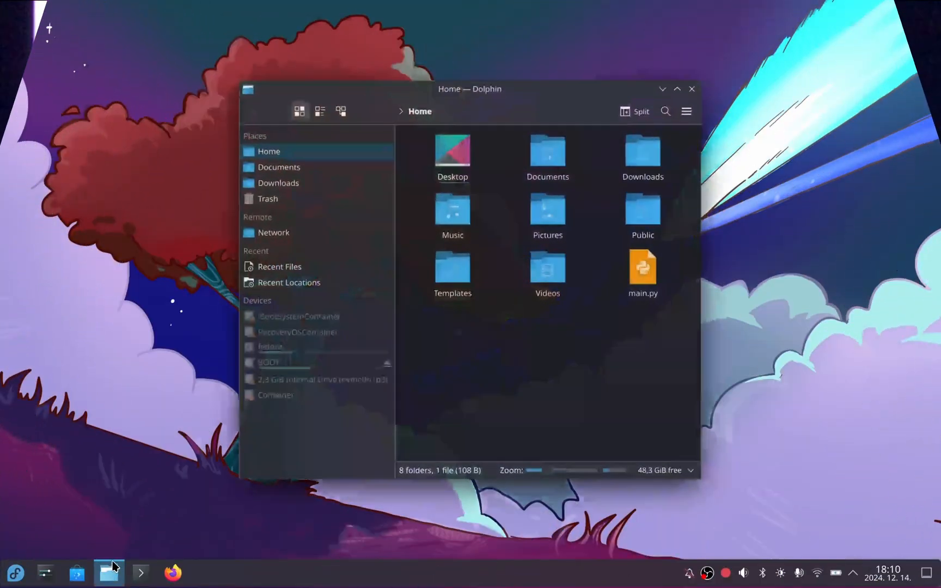
Open Home's Videos folder holding the two dated screen recordings, then right-click inside it.
double_click(547, 268)
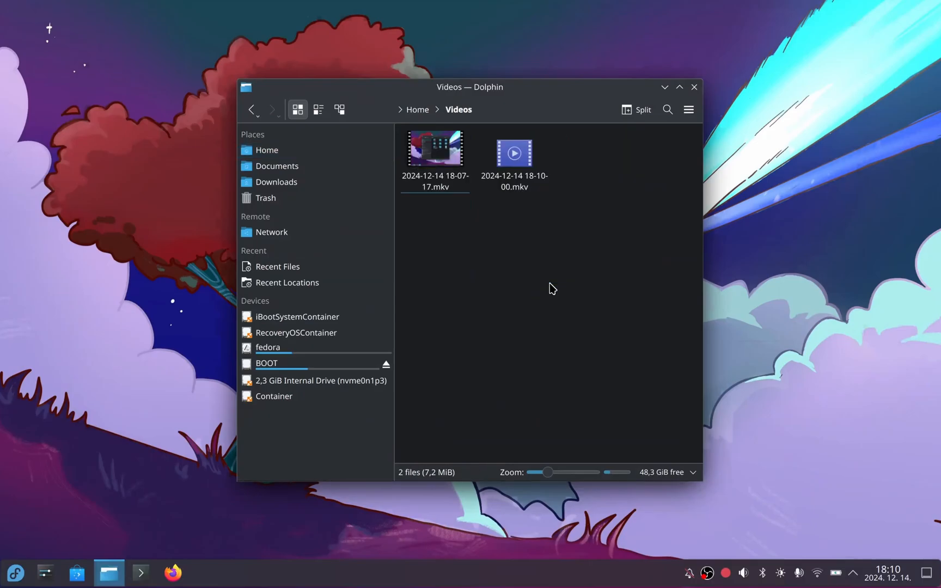
right_click(435, 149)
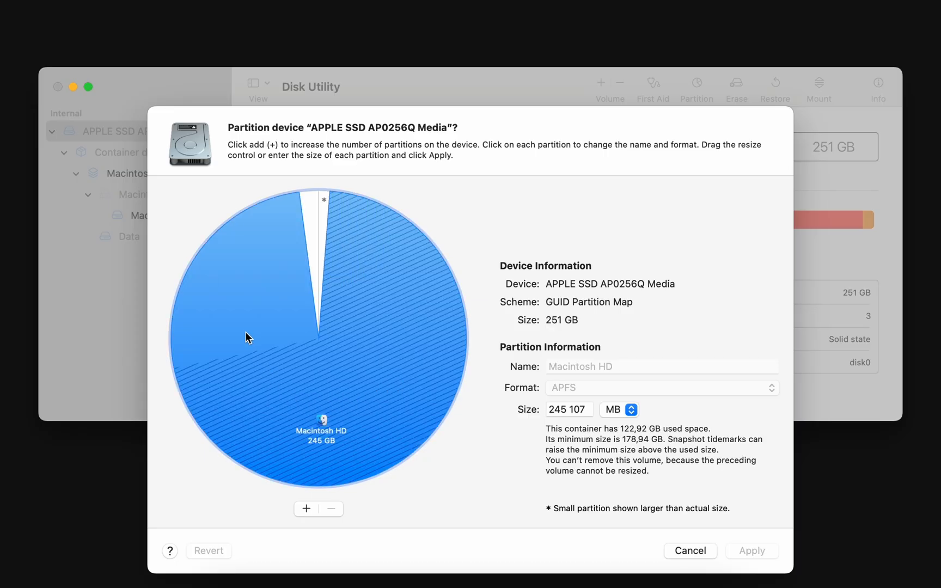
mouse_move(266, 346)
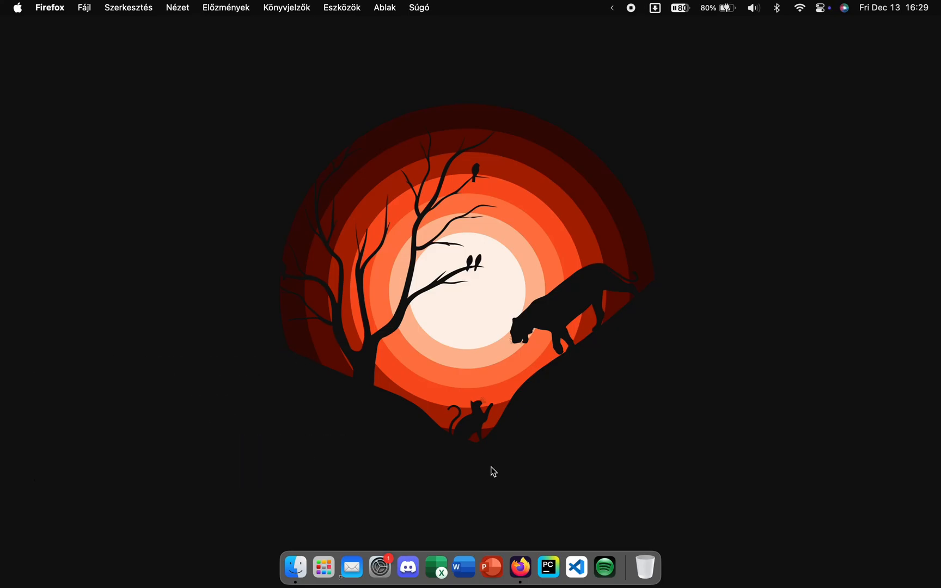
Launch Firefox, go to asahilinux.org and scroll down to the install command.
left_click(518, 566)
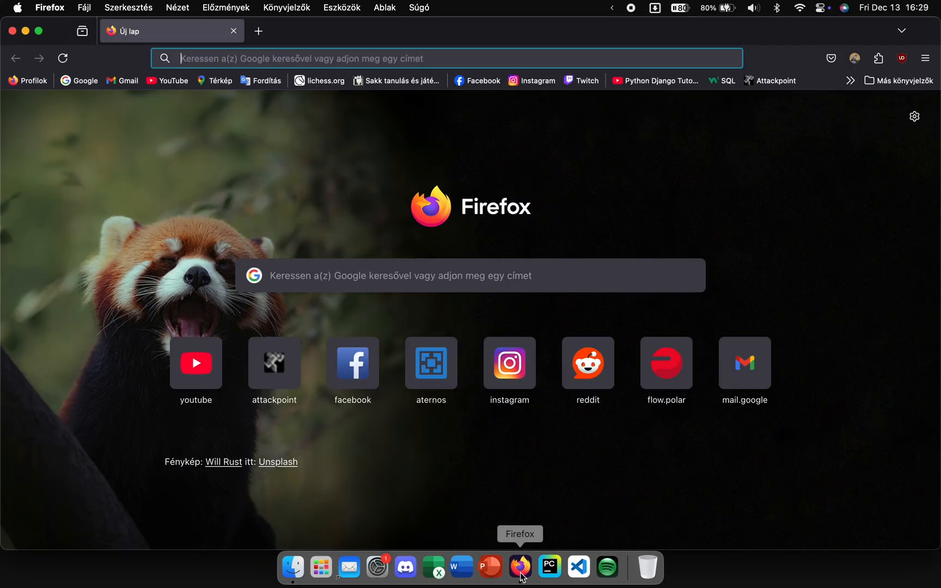
type("asahilinux.org")
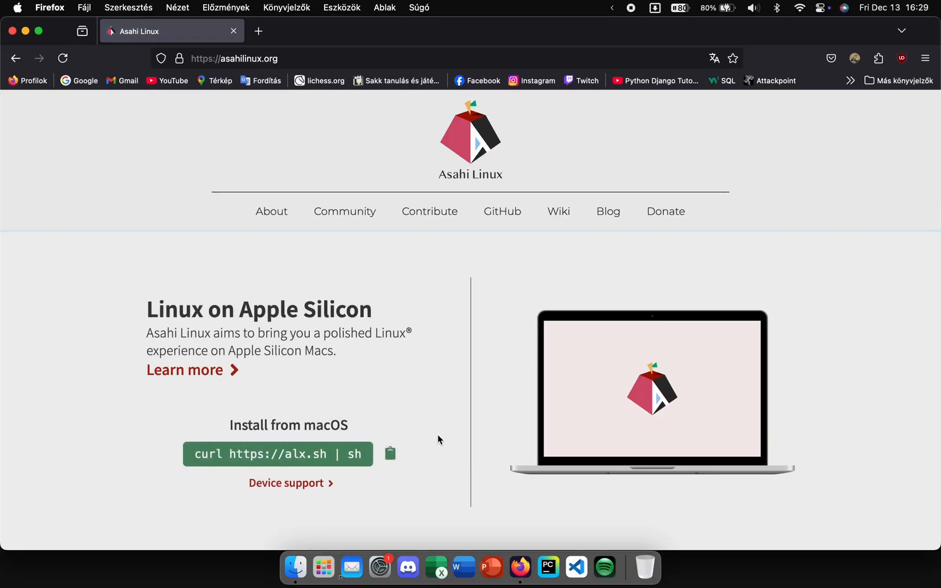
scroll("down", 3)
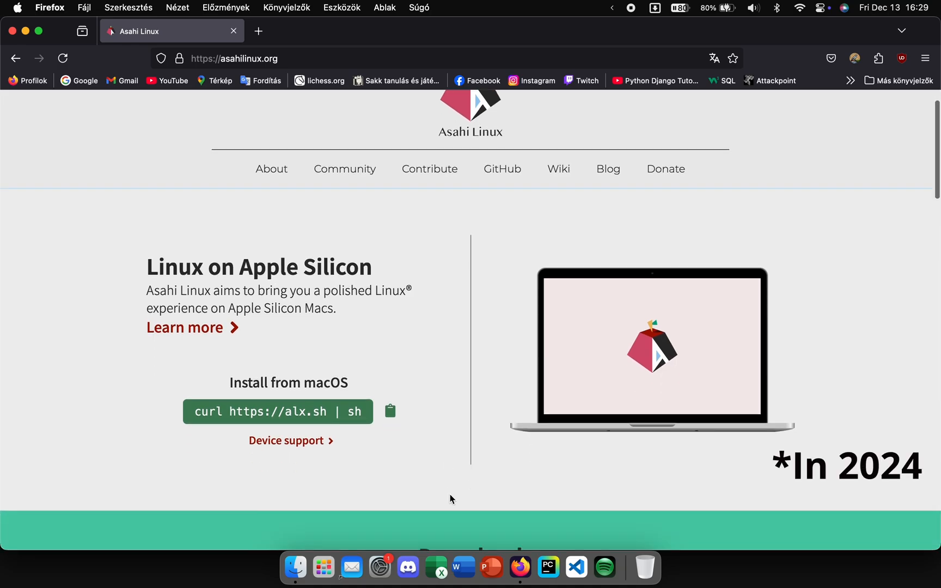
scroll("down", 3)
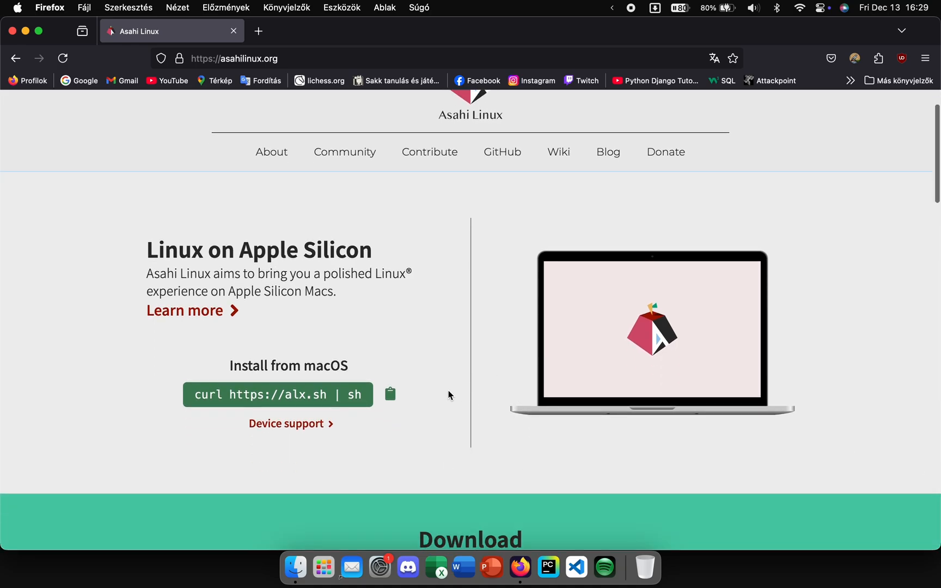
mouse_move(443, 410)
type("ter")
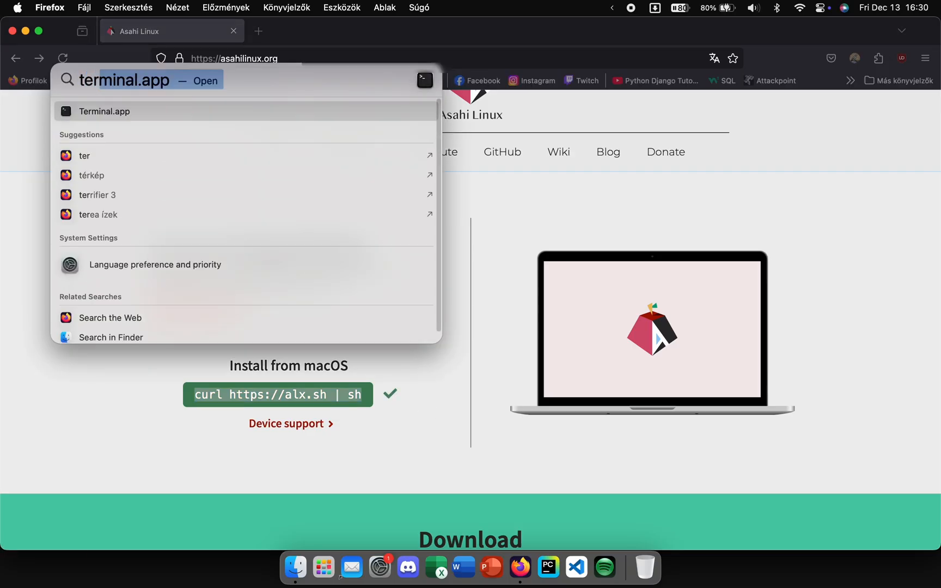
left_click(104, 111)
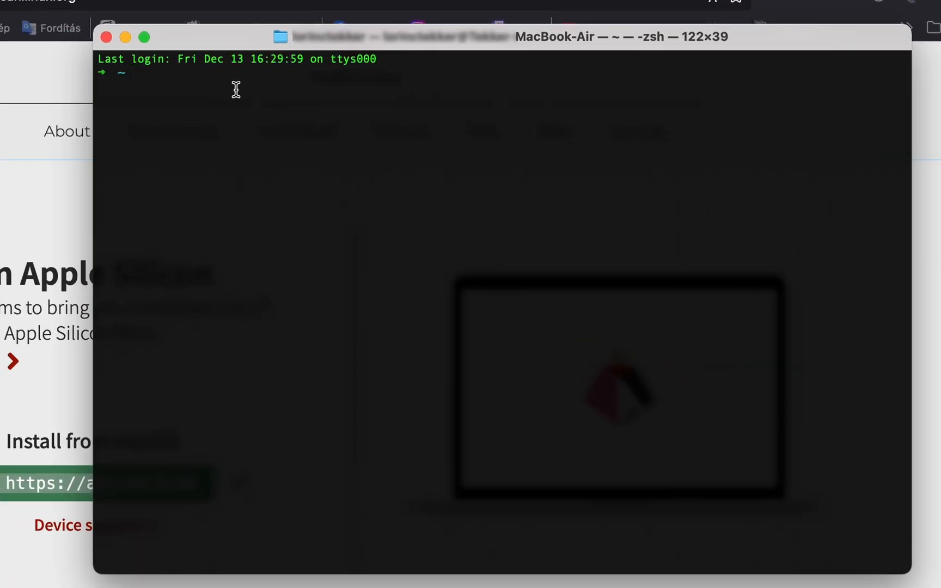
type("curl https://alx.sh | sh")
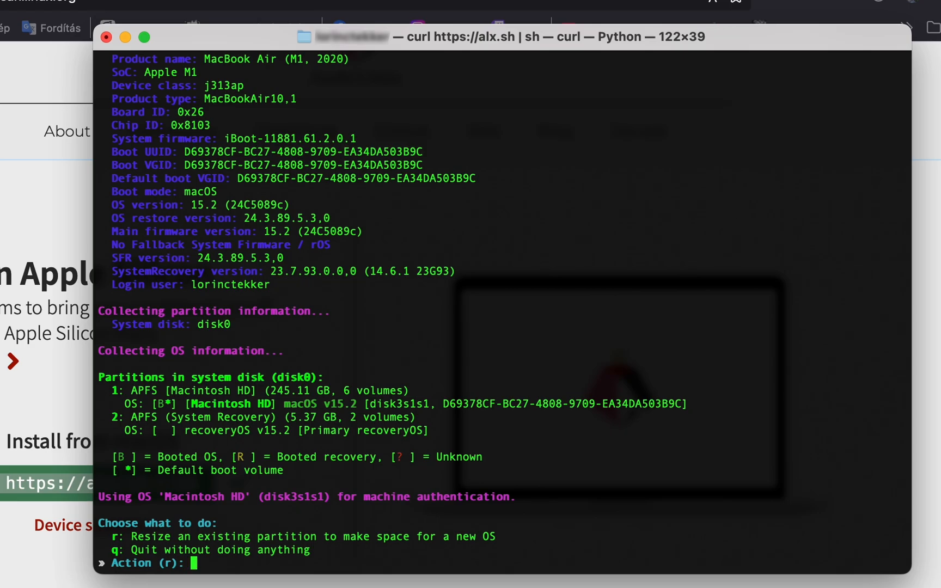
Choose r to resize the macOS partition and answer y at Continue anyway.
type("r")
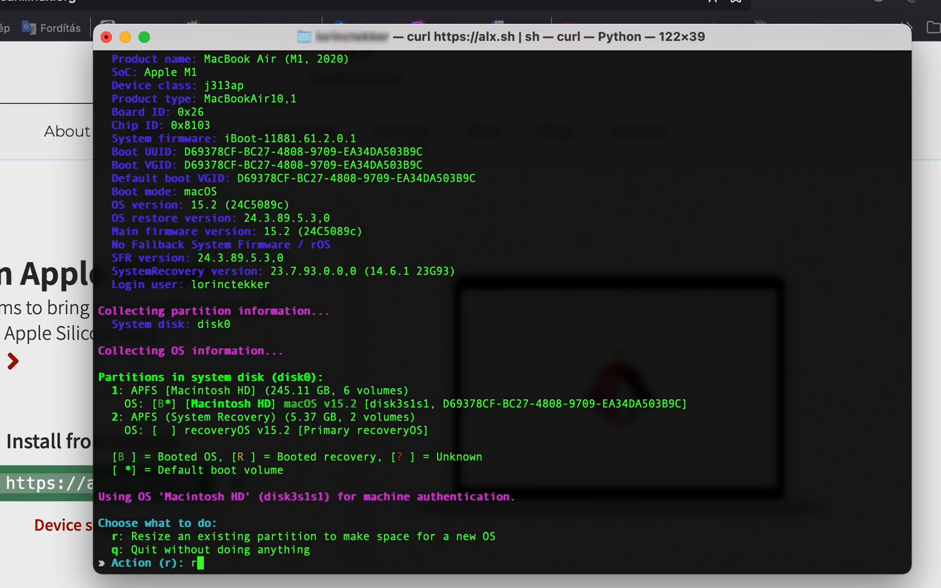
key("Return")
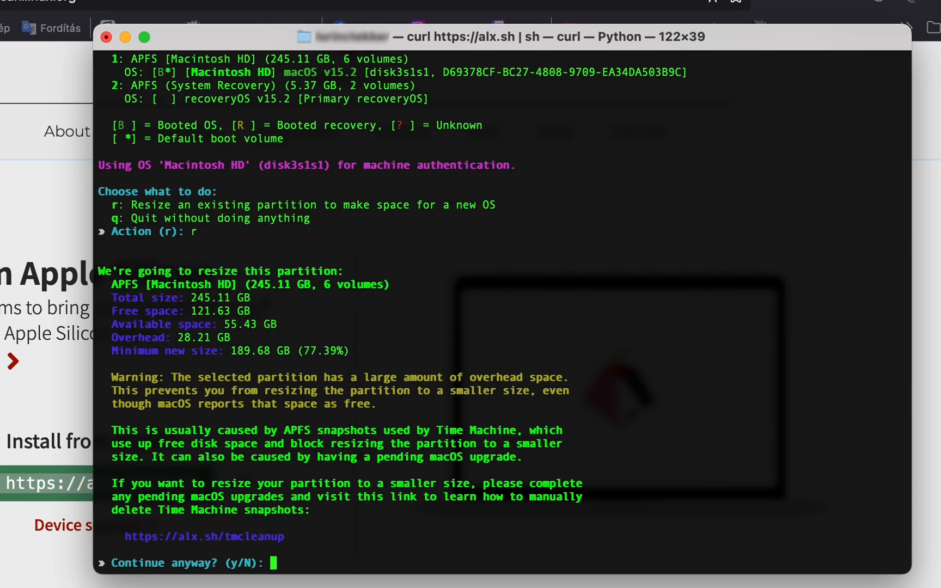
type("y")
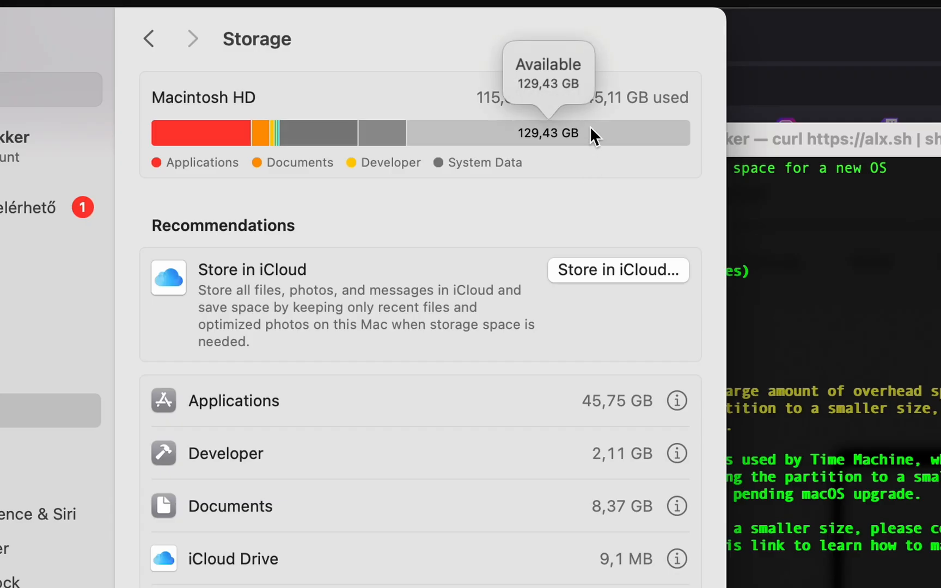
Bring up Spotlight to check Macintosh HD's available storage in System Settings.
key("cmd+space")
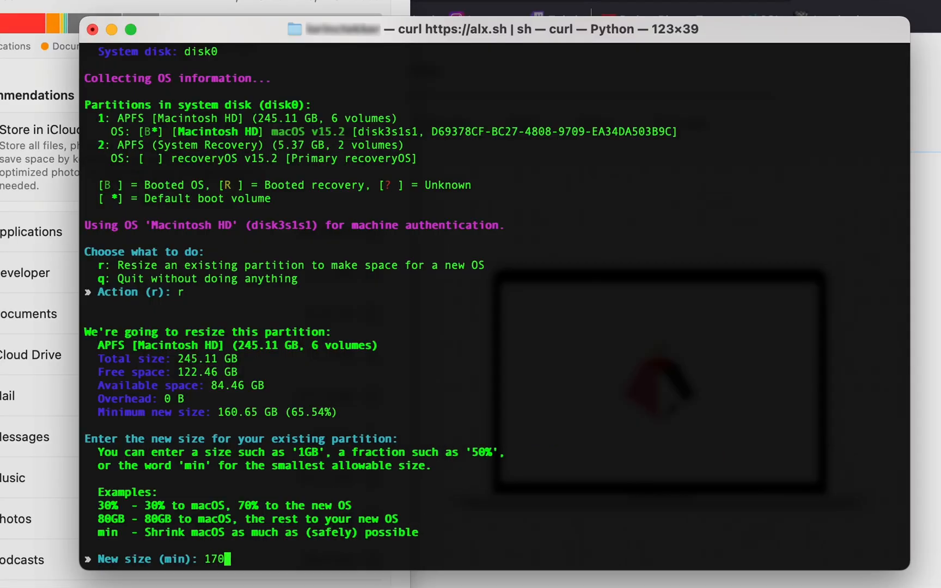
Enter 170GB as the new macOS partition size and confirm the resize with y.
type("GB")
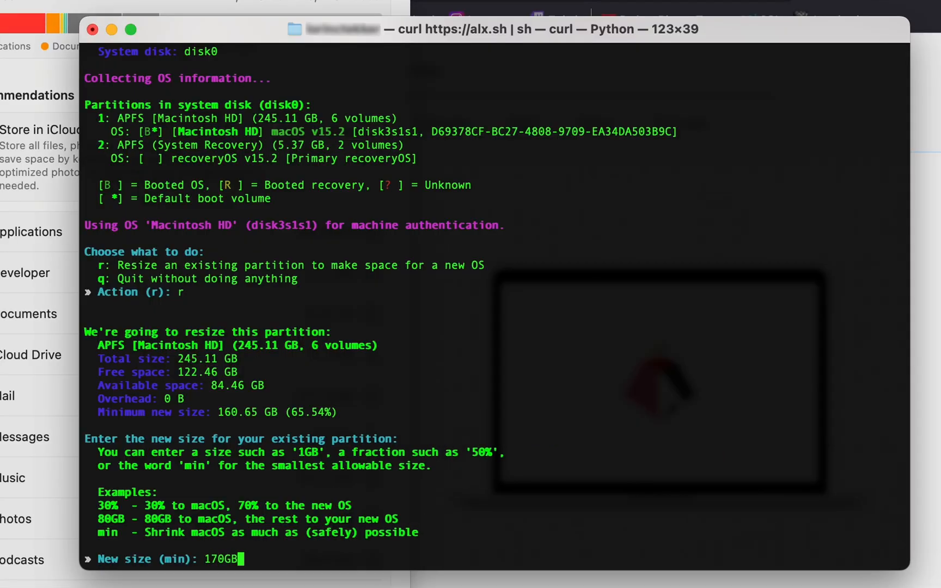
key("Return")
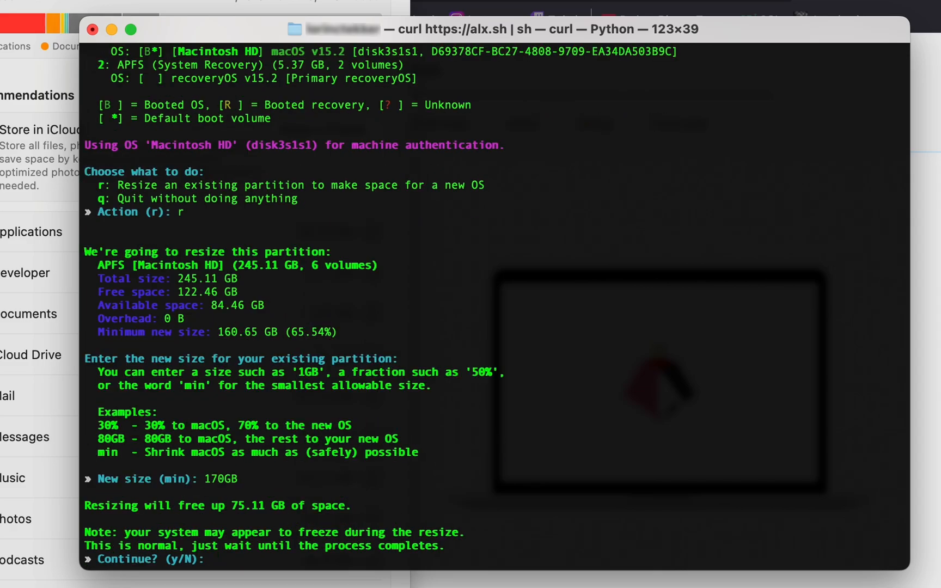
mouse_move(294, 513)
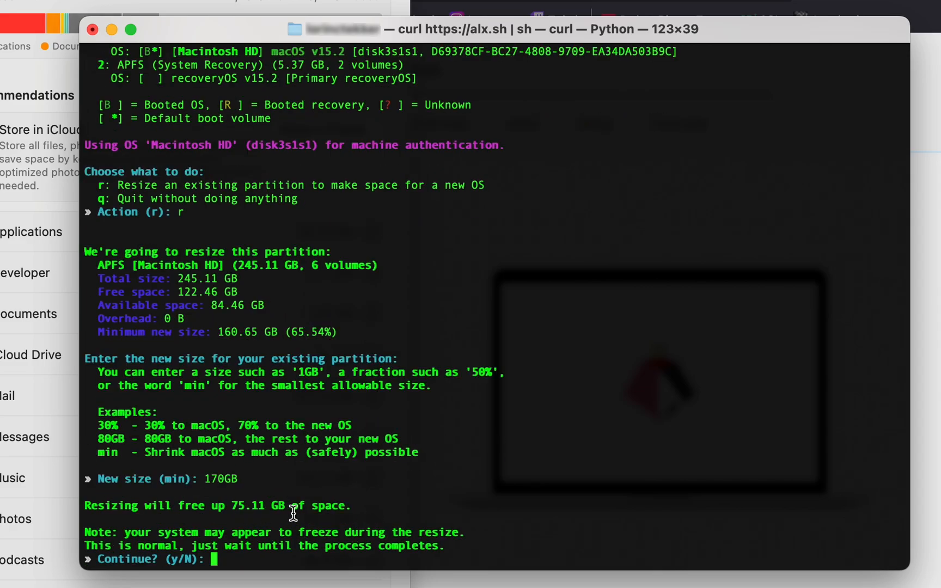
mouse_move(367, 555)
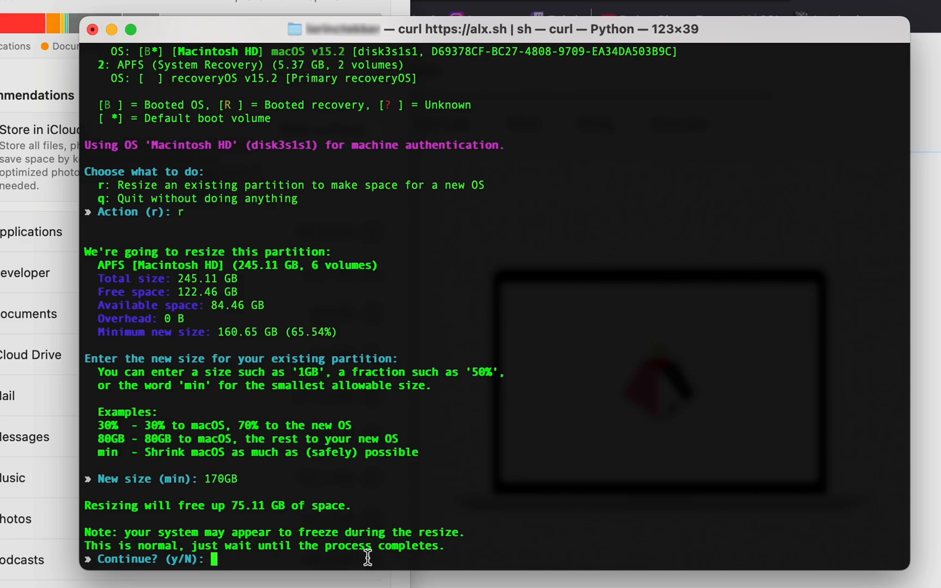
type("y")
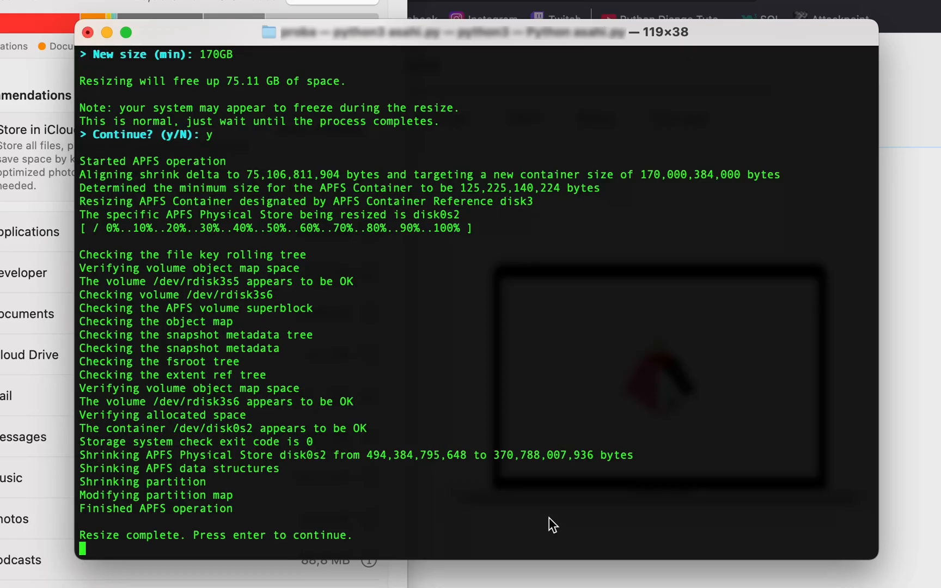
mouse_move(491, 524)
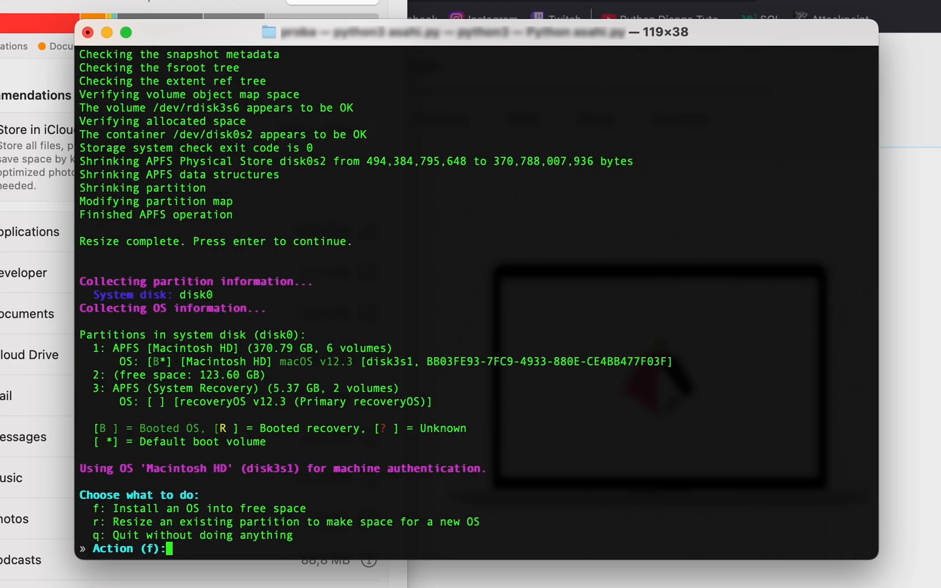
Install into free space (f), pick KDE Plasma (1), and name the system asahi.
type("f")
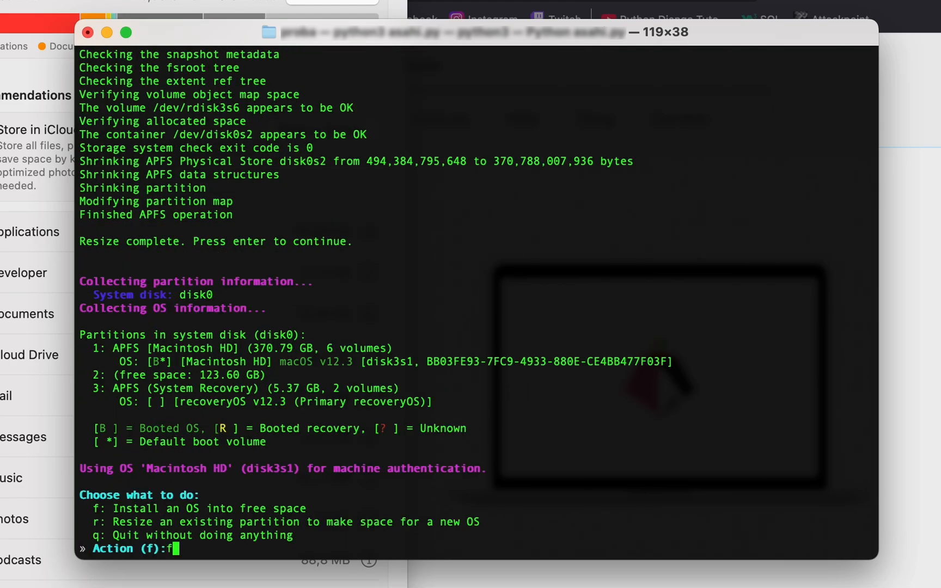
key("Return")
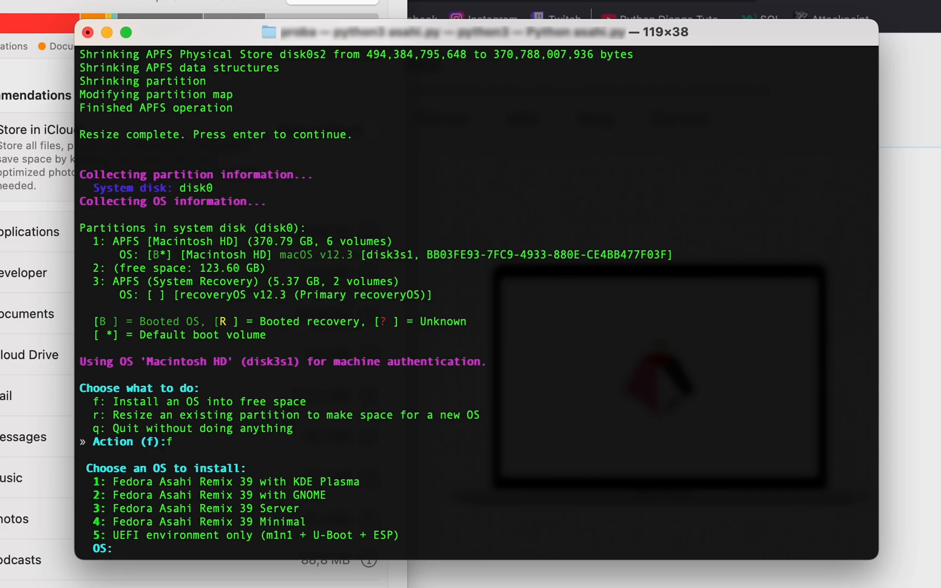
type("1")
type("max")
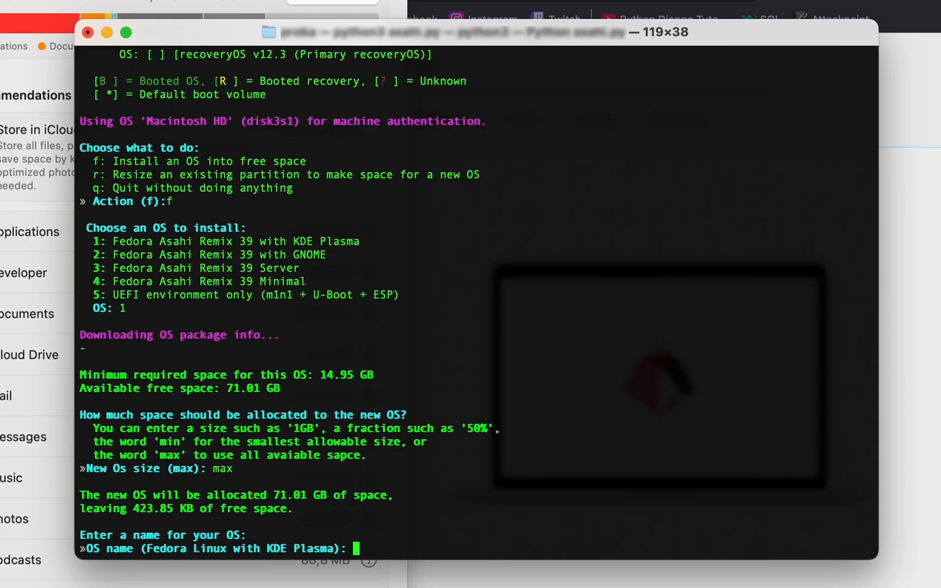
type("as")
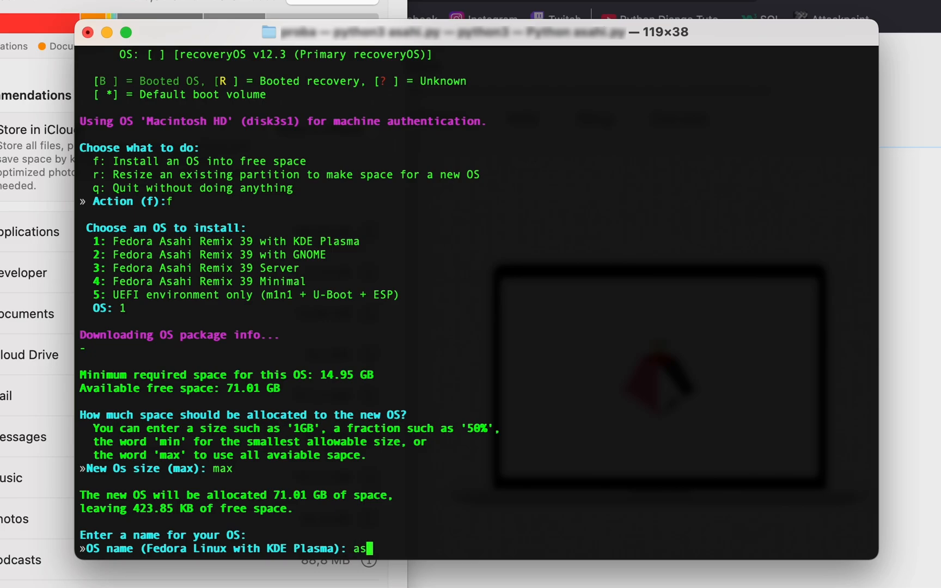
type("ahi")
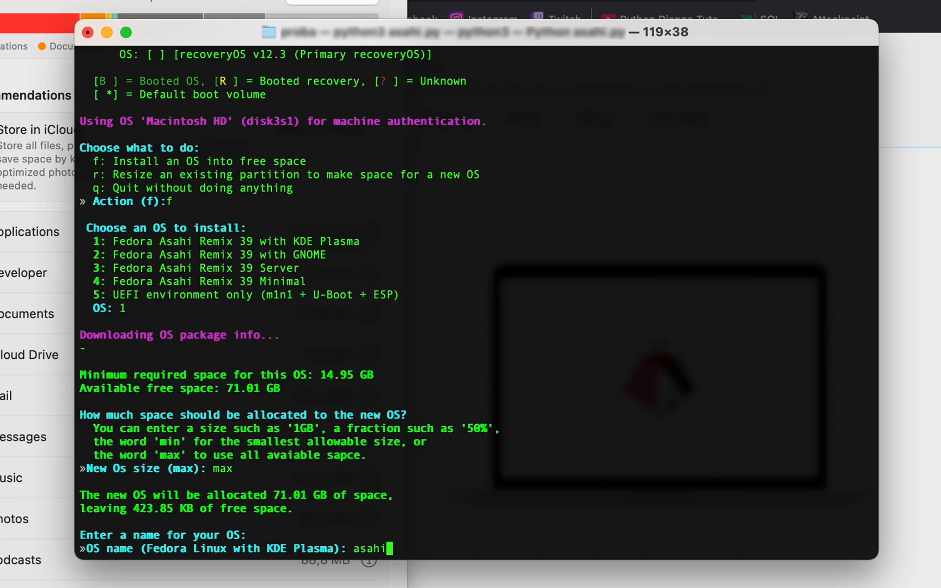
key("Return")
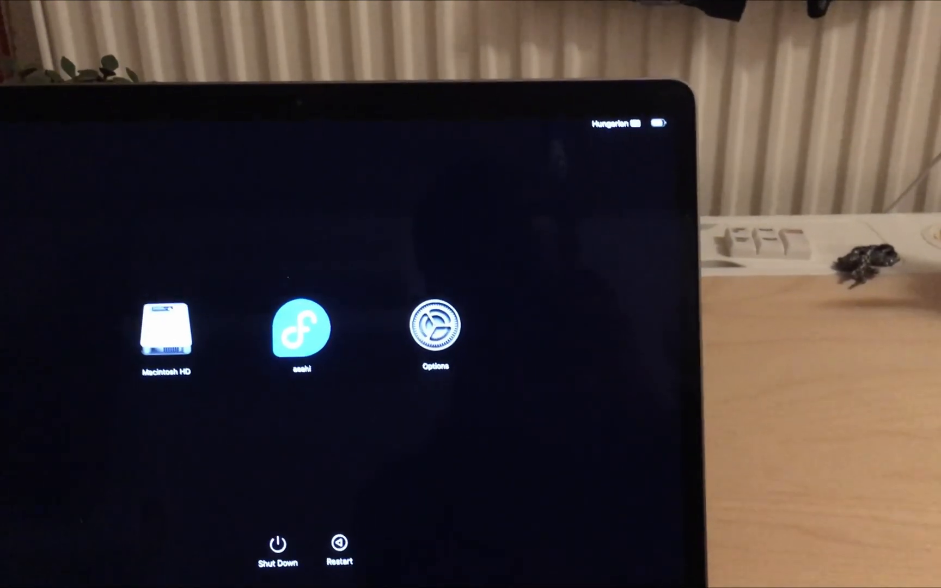
Boot the asahi volume from the Mac startup picker.
left_click(434, 327)
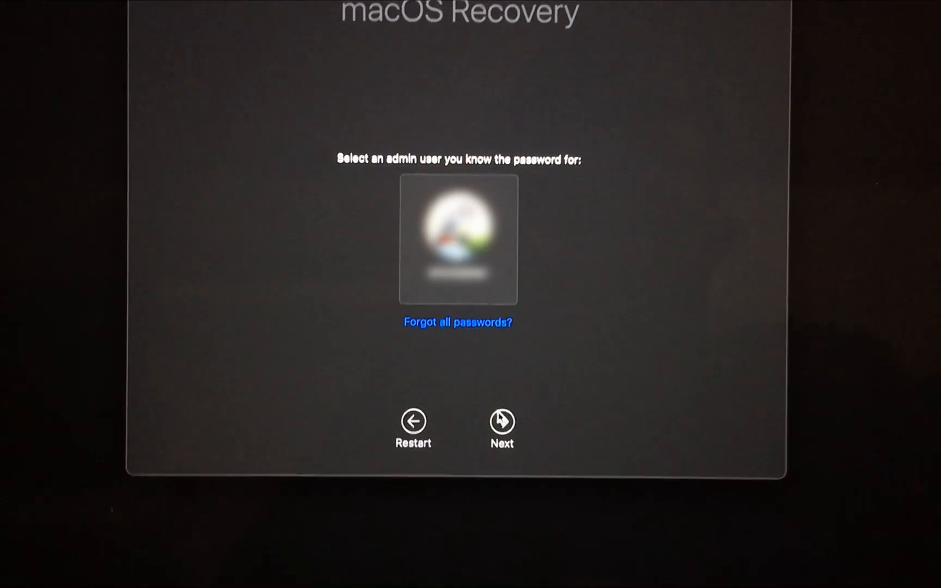
Select the admin user in macOS Recovery to authenticate the asahi setup.
left_click(501, 423)
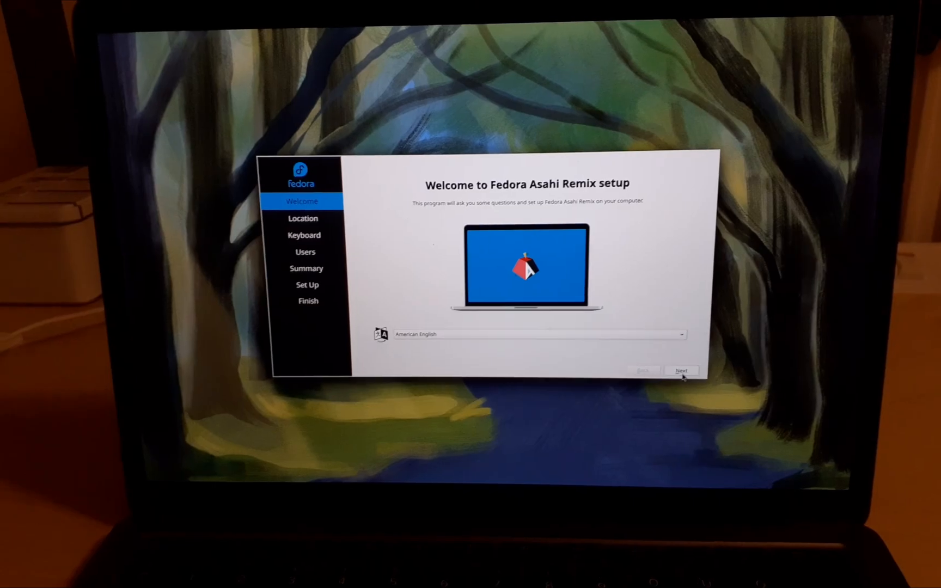
Continue setup with American English and finish on the All done page.
left_click(681, 370)
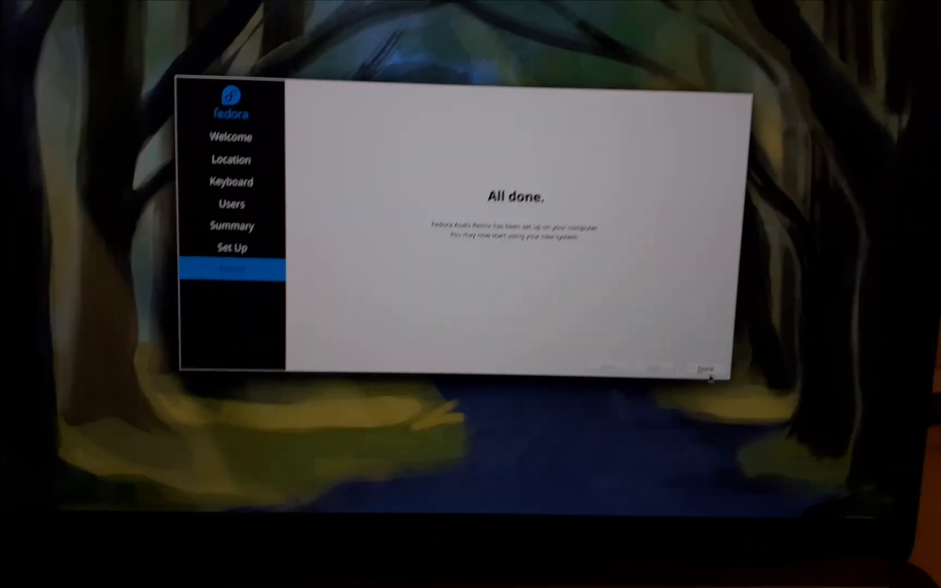
mouse_move(702, 363)
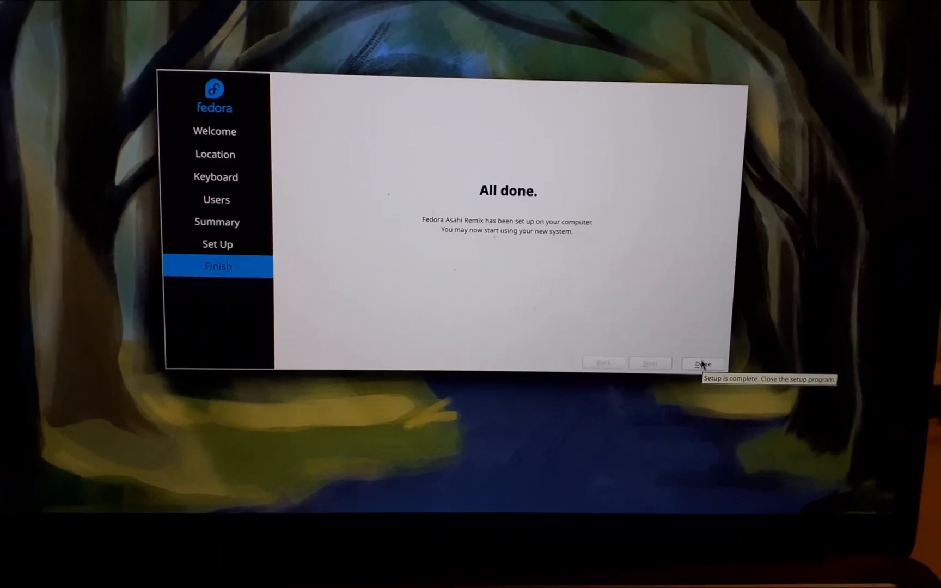
left_click(702, 363)
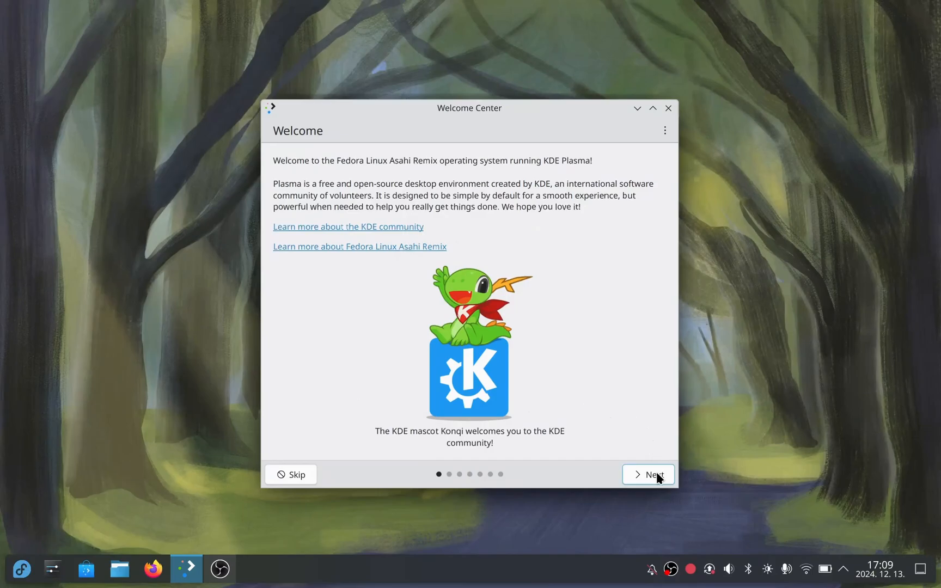
Step through the internet, Plasma features and software pages, then finish the Welcome Center tour.
left_click(647, 475)
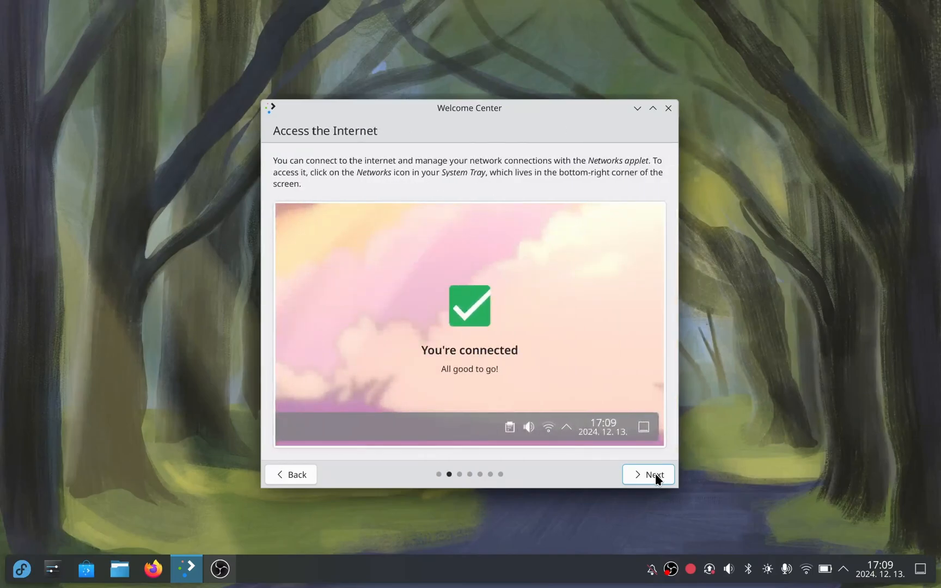
left_click(647, 474)
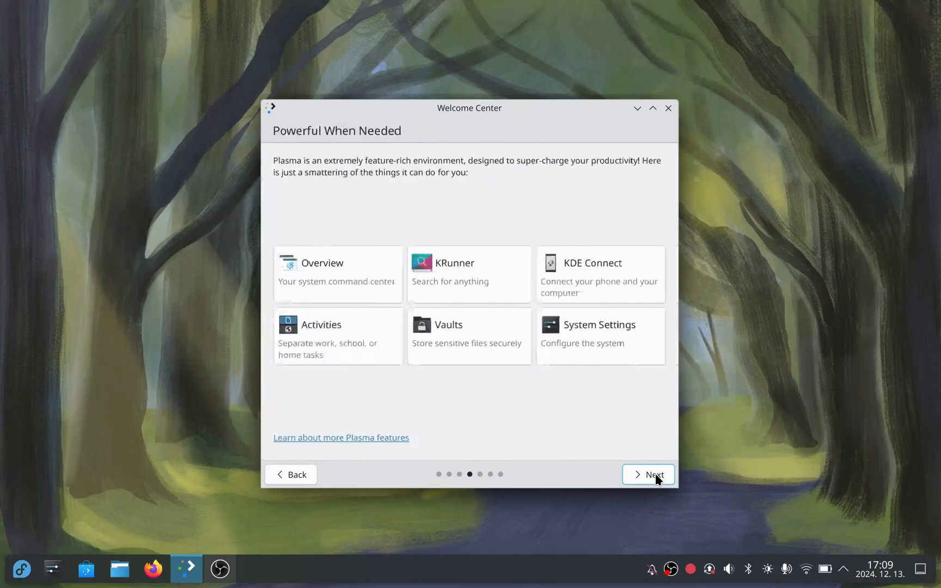
left_click(647, 475)
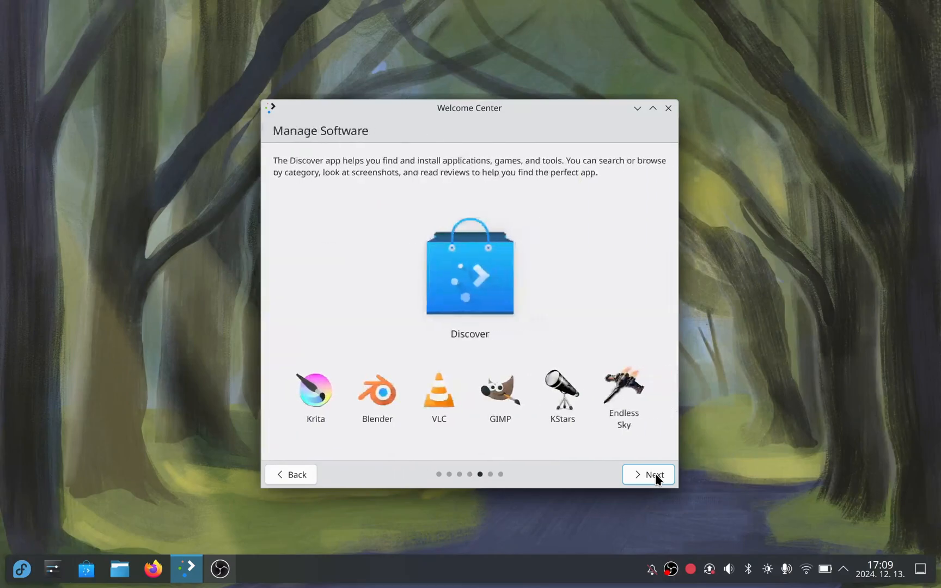
left_click(647, 475)
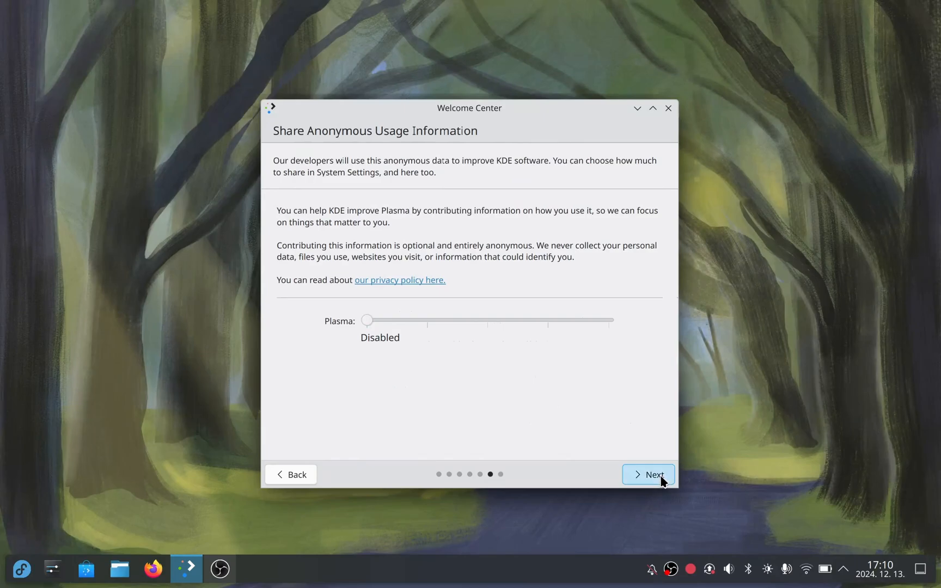
left_click(648, 475)
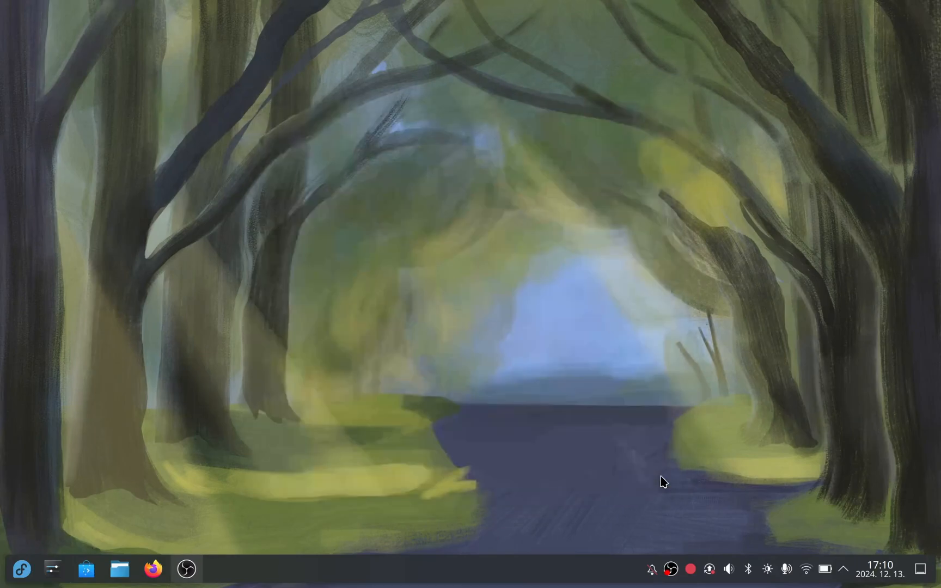
mouse_move(317, 497)
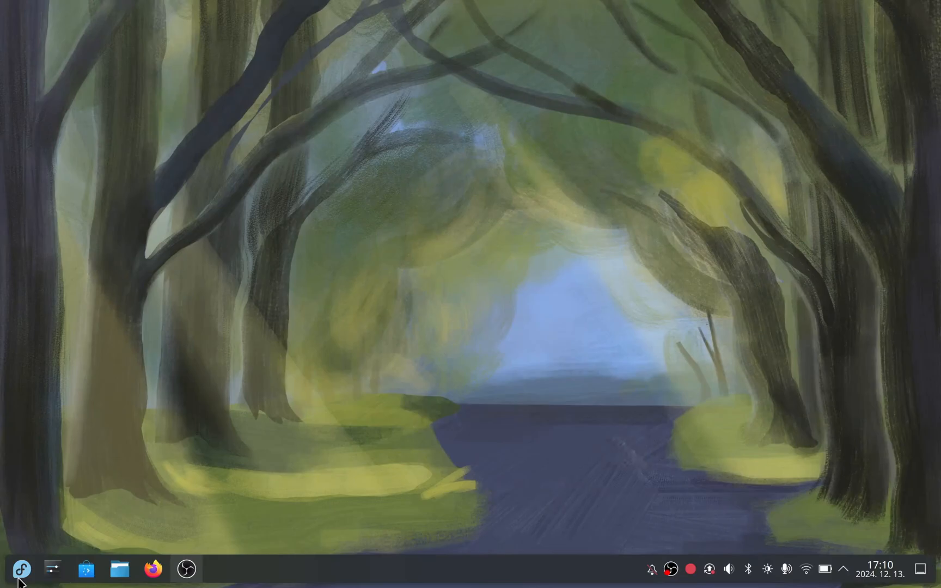
Launch Konsole from Favorites in the Plasma application launcher.
left_click(20, 569)
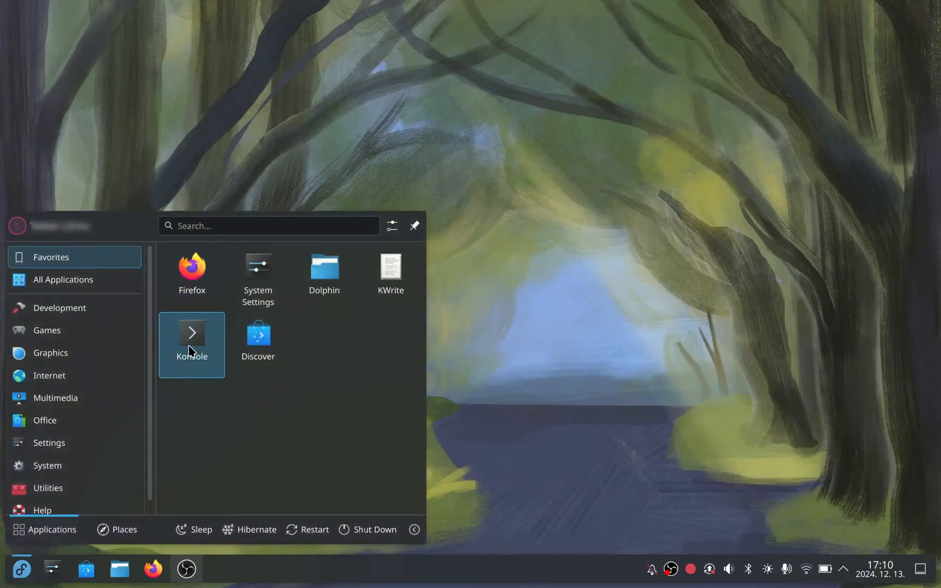
left_click(191, 332)
type("sudo")
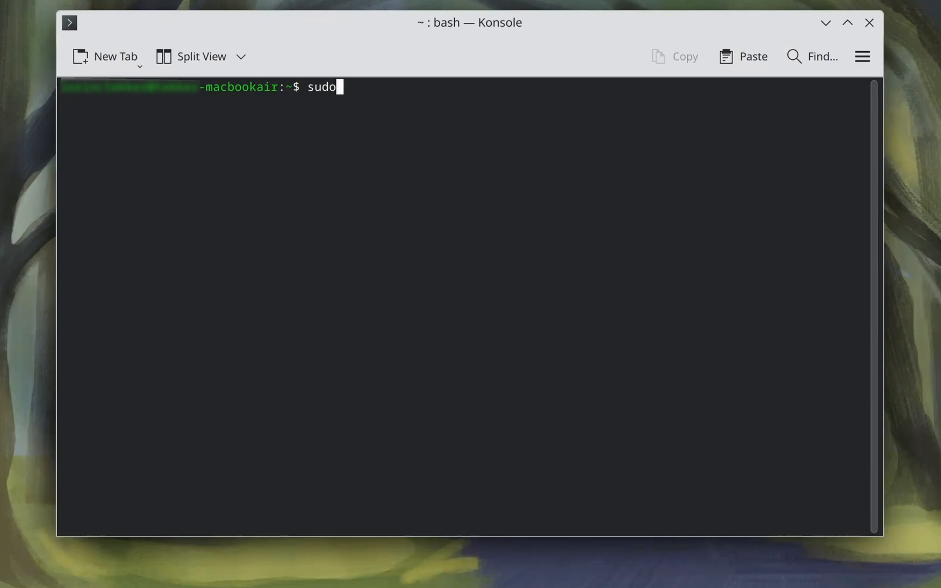
Run 'sudo dnf upgrade --refresh' in Konsole.
type("dnf")
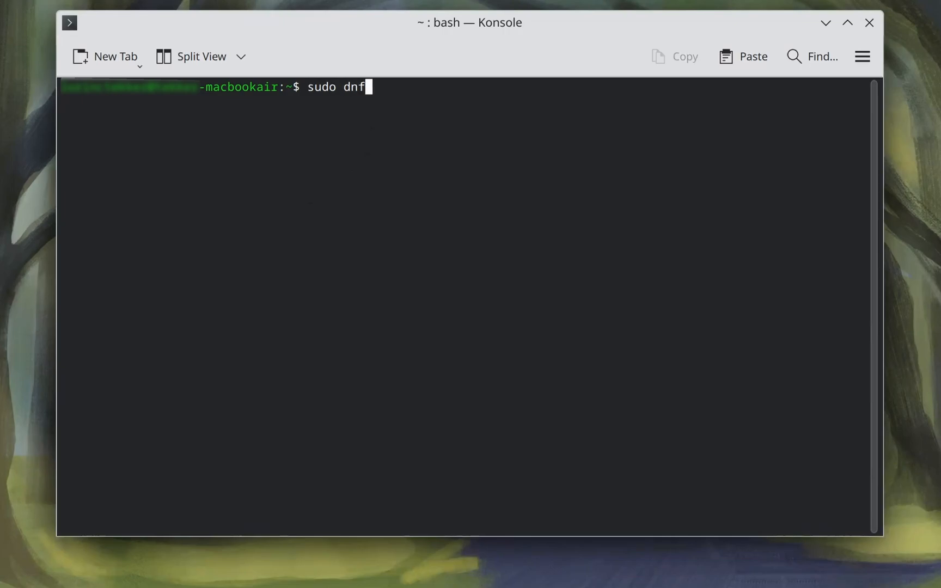
type("up")
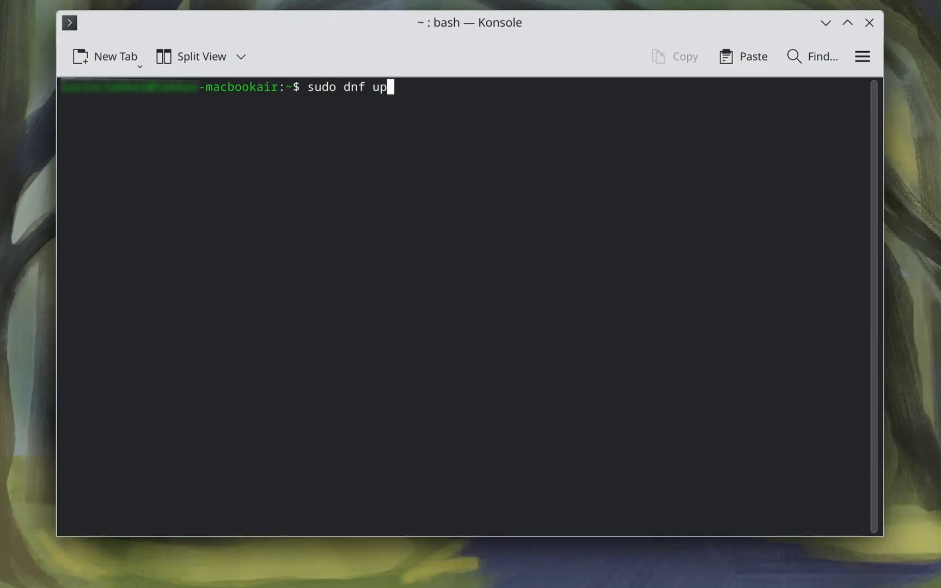
type("grade")
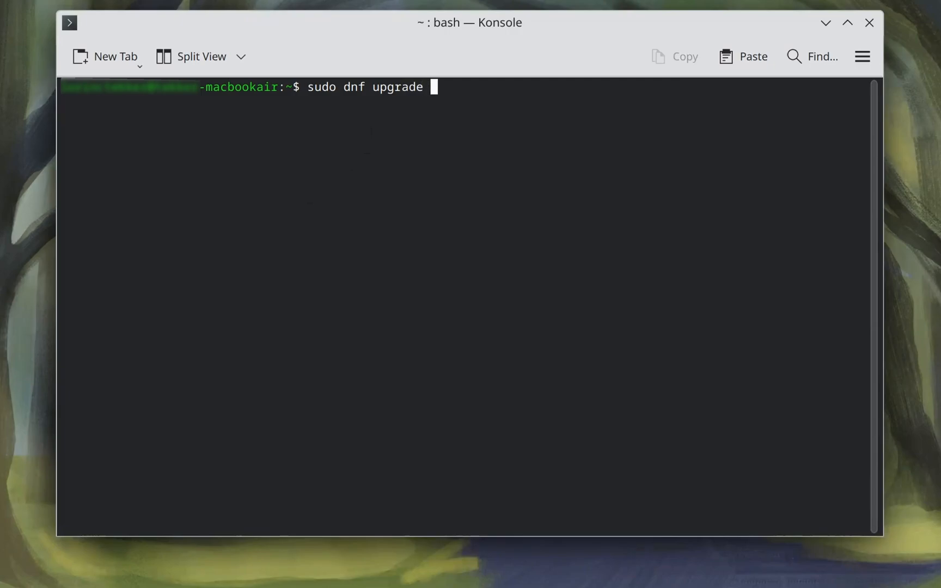
type("--re")
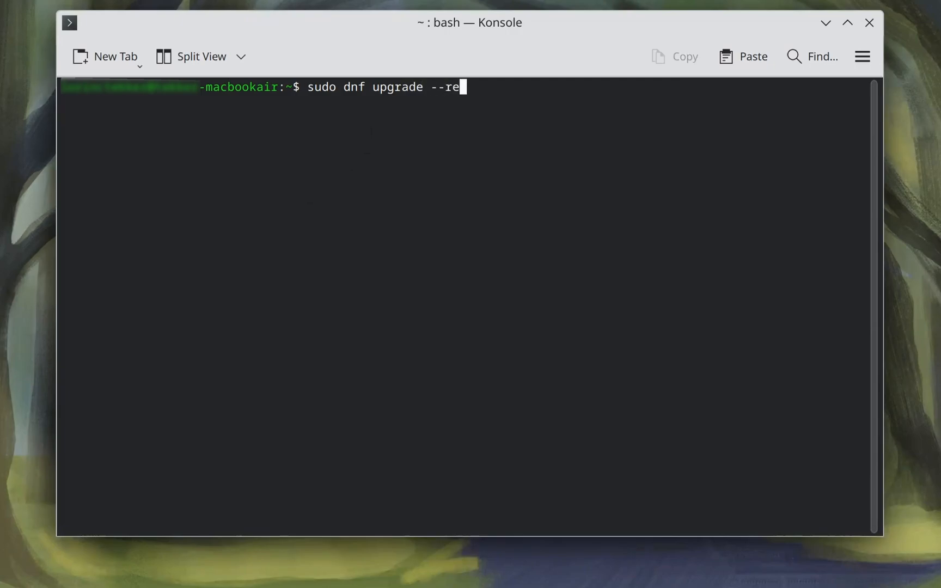
type("fresh")
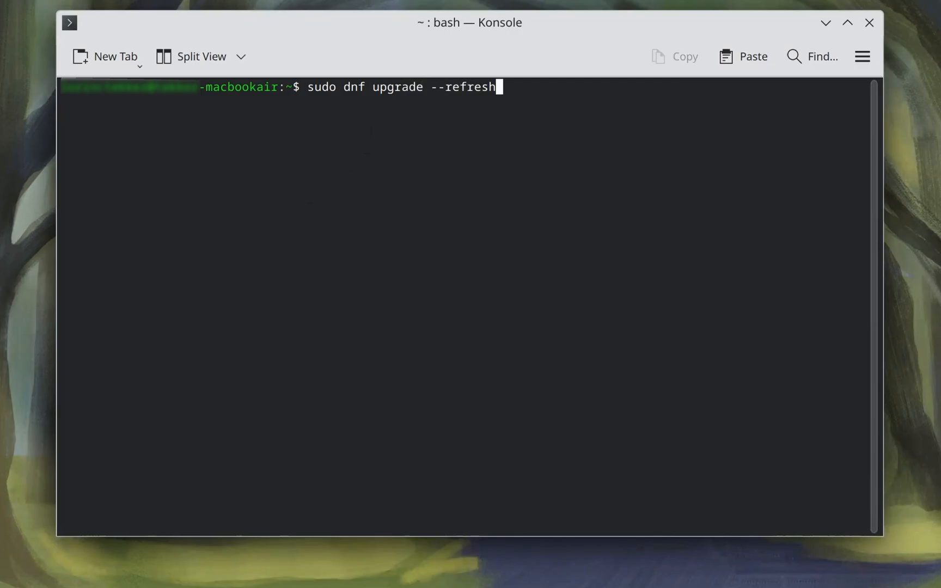
key("Return")
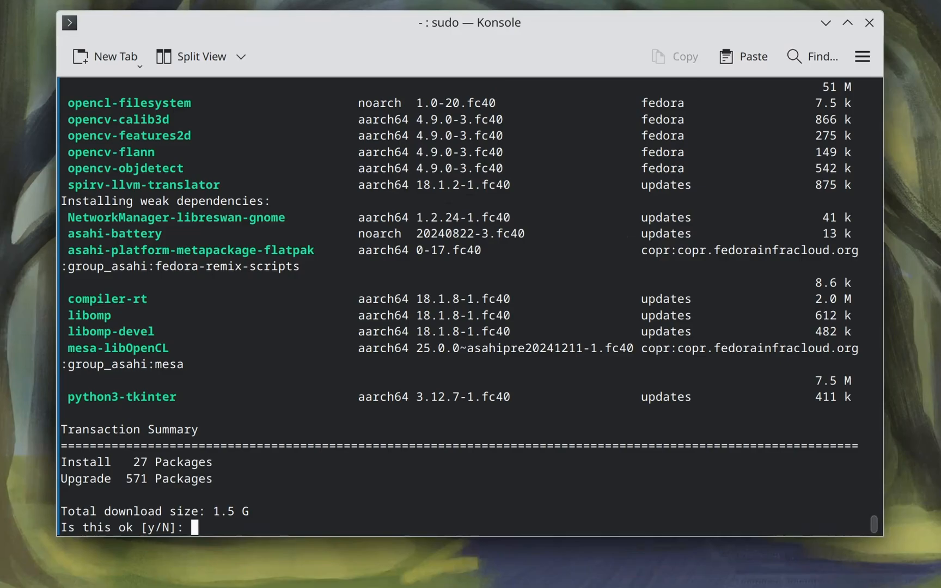
Scroll through the package list showing 27 installs and 571 upgrades.
scroll("up", 3)
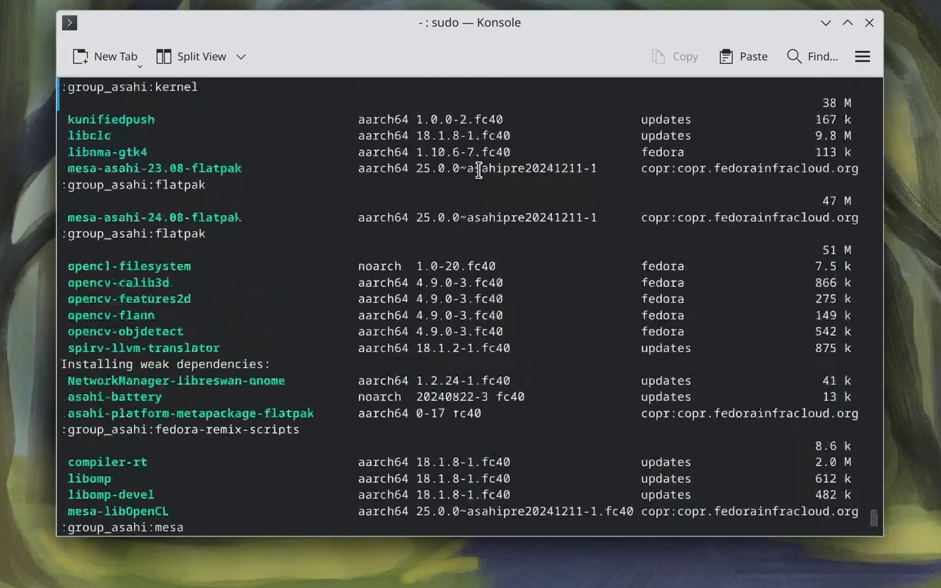
scroll("down", 3)
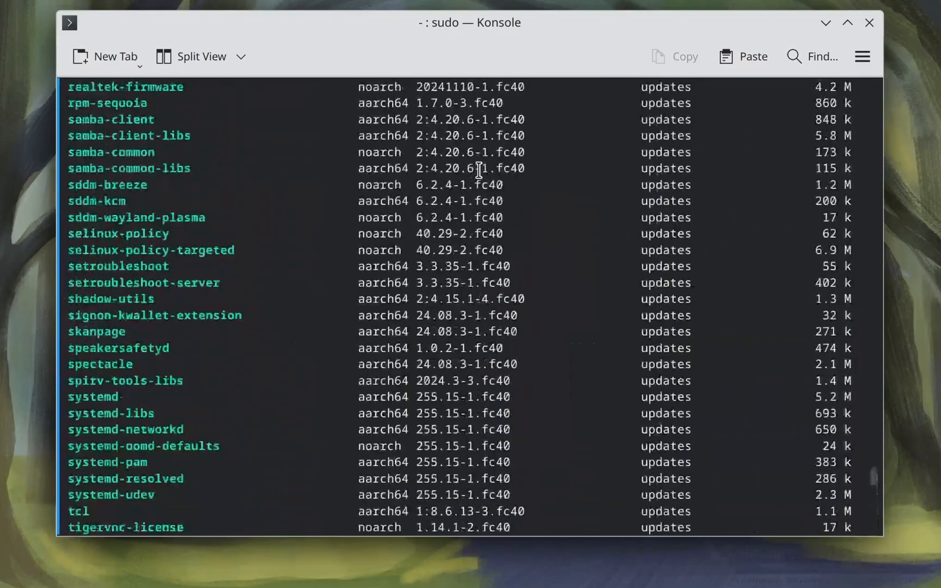
scroll("up", 3)
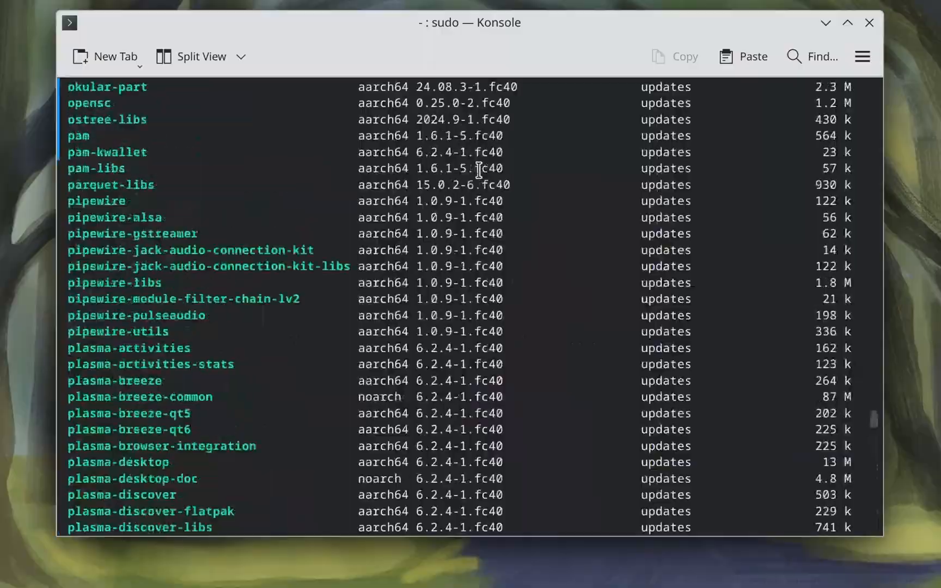